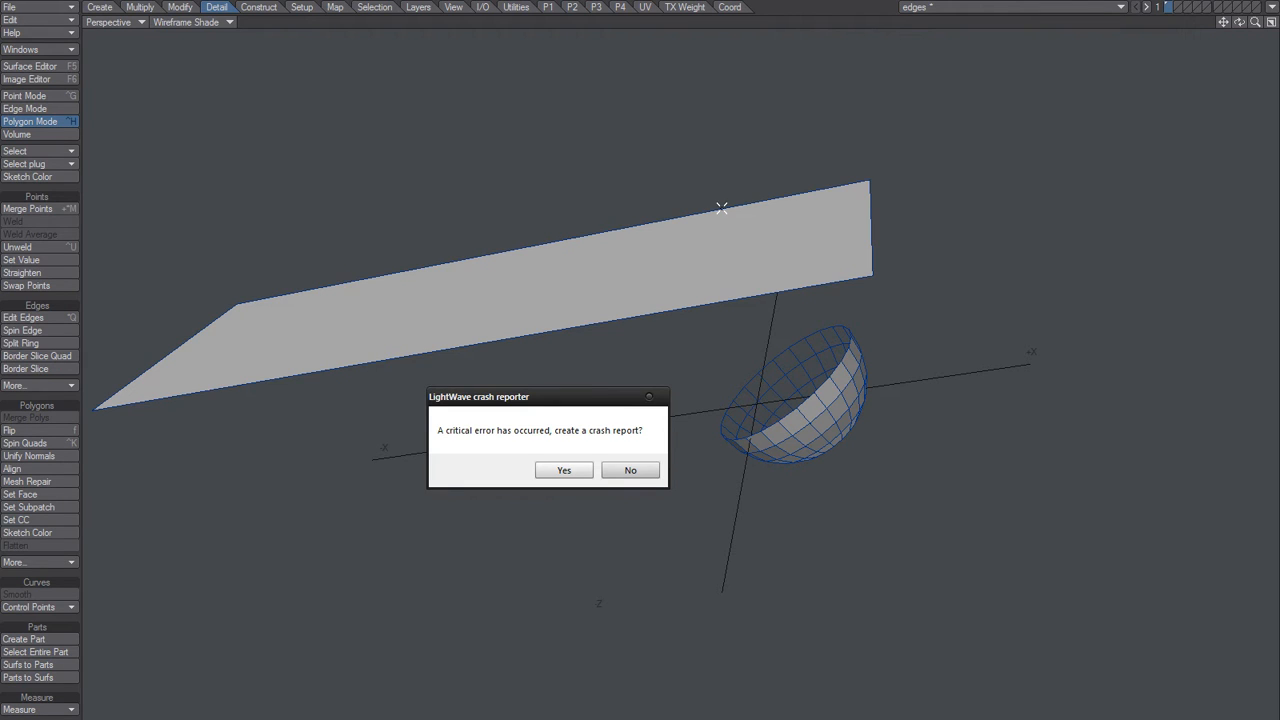
mouse_move(686, 229)
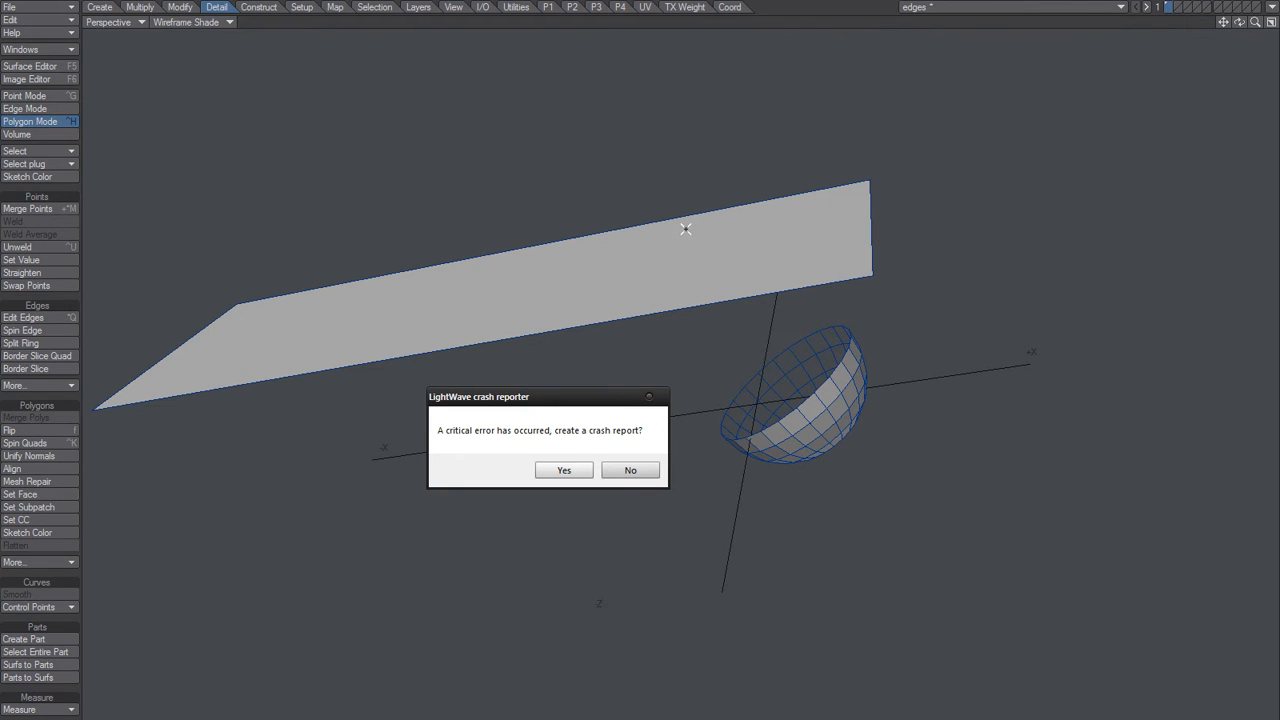
mouse_move(632, 329)
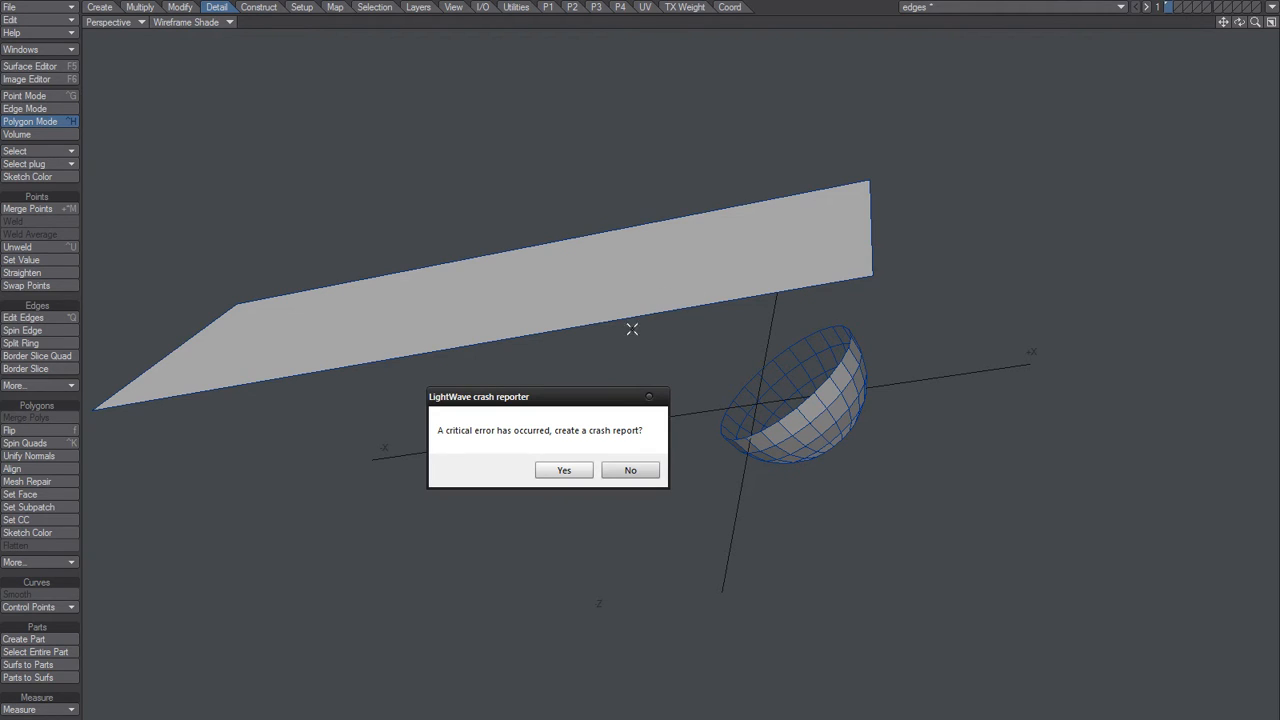
mouse_move(658, 350)
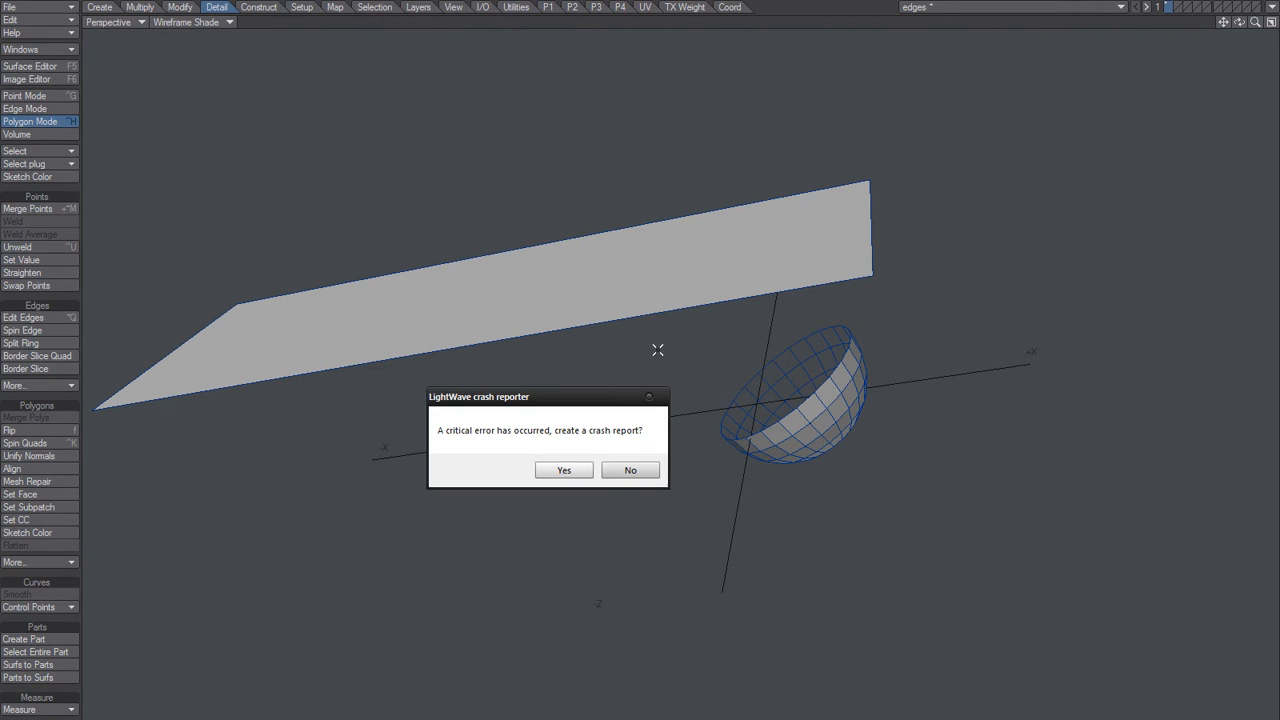
- Decline the crash report and switch to Edge Mode to work on the hemisphere's rim
click(630, 470)
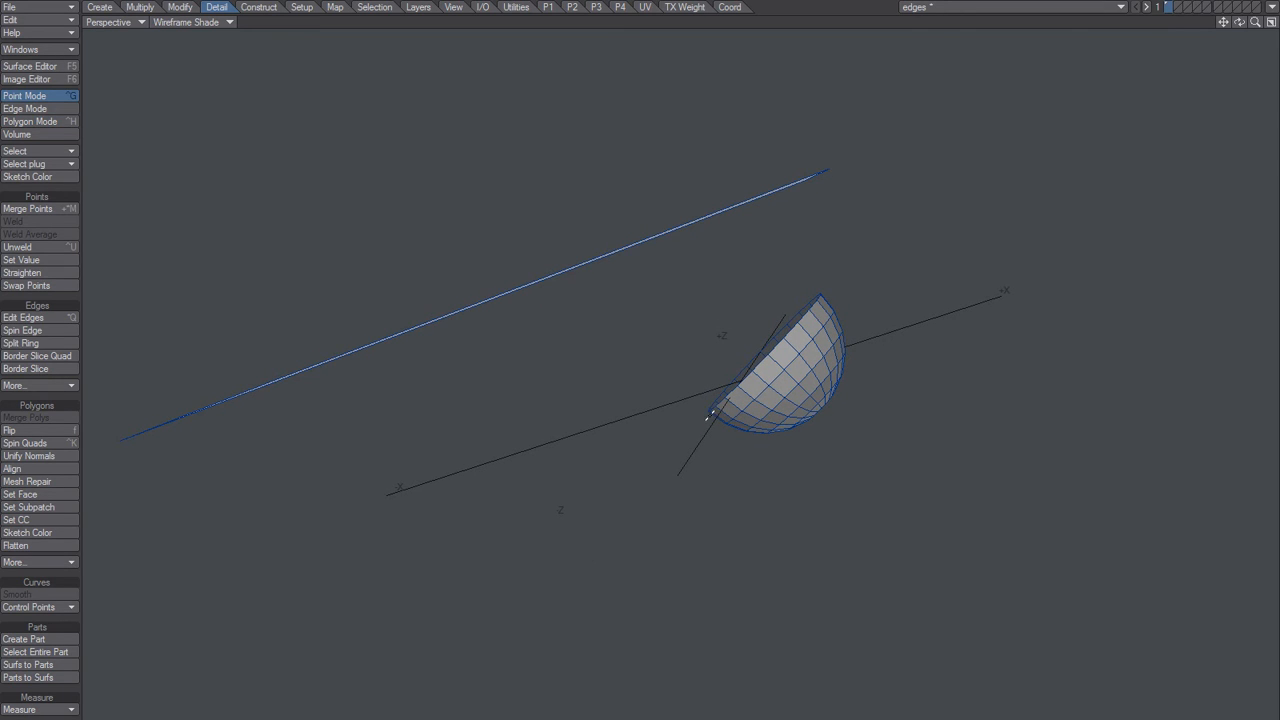
click(24, 108)
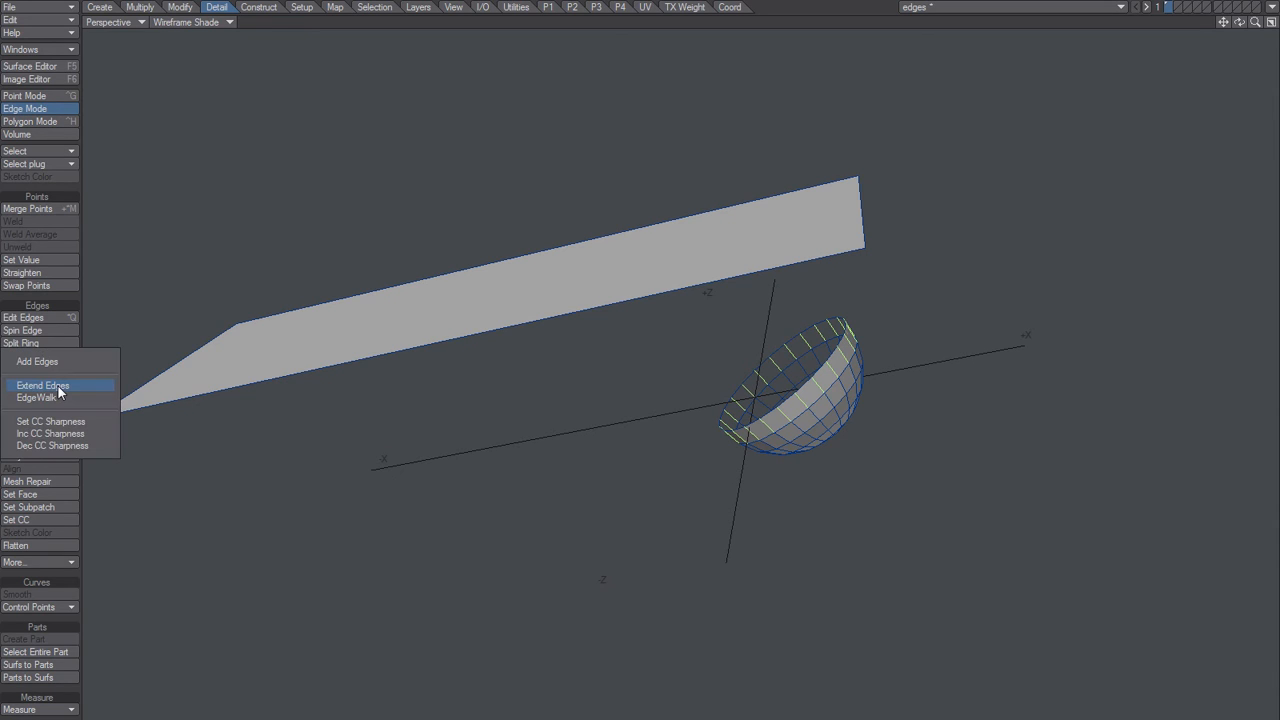
- Extend the selected rim edges outward, adding a new ring of polygons around the opening
click(43, 385)
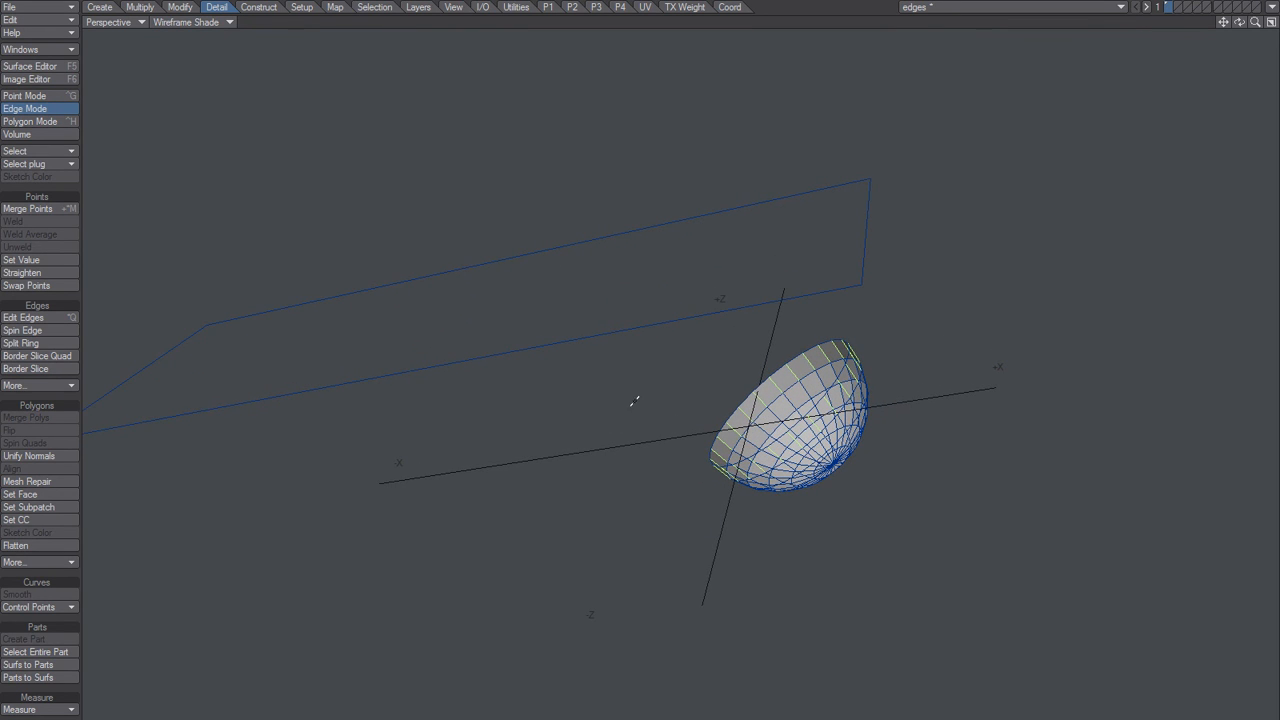
- Extend the rim edges a second time and pull them up until they meet the flat plane
click(15, 385)
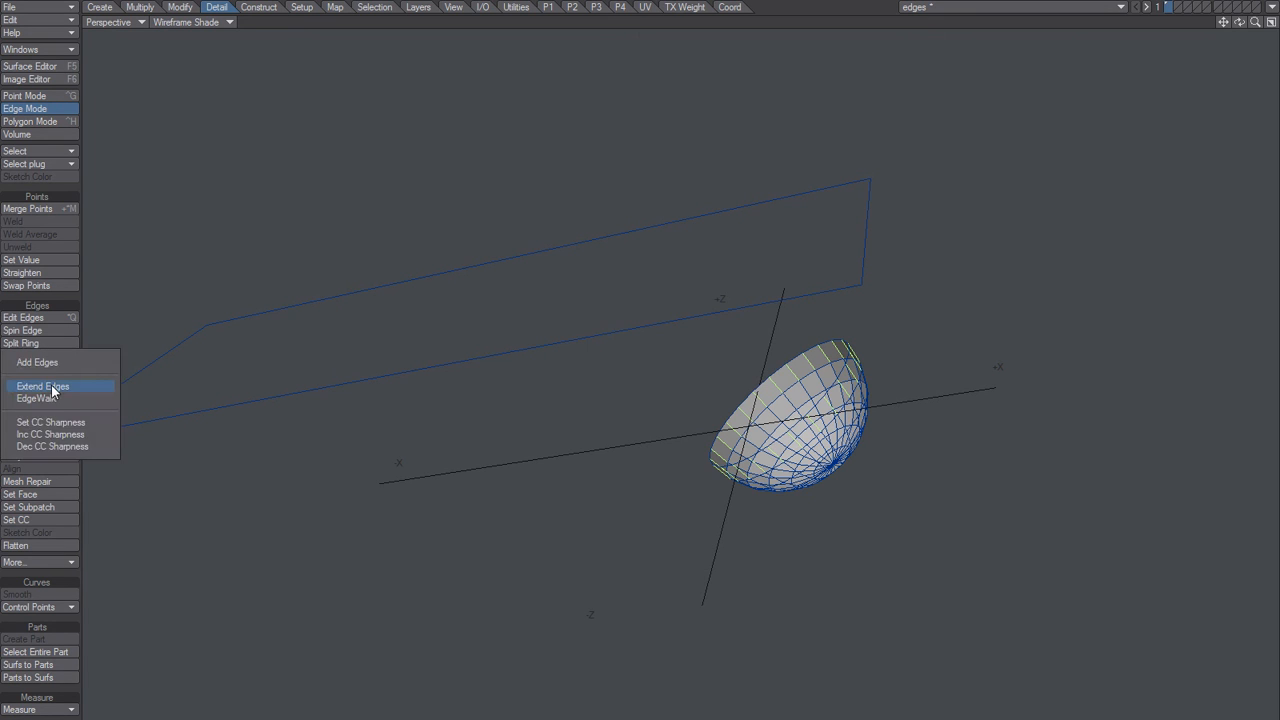
click(43, 386)
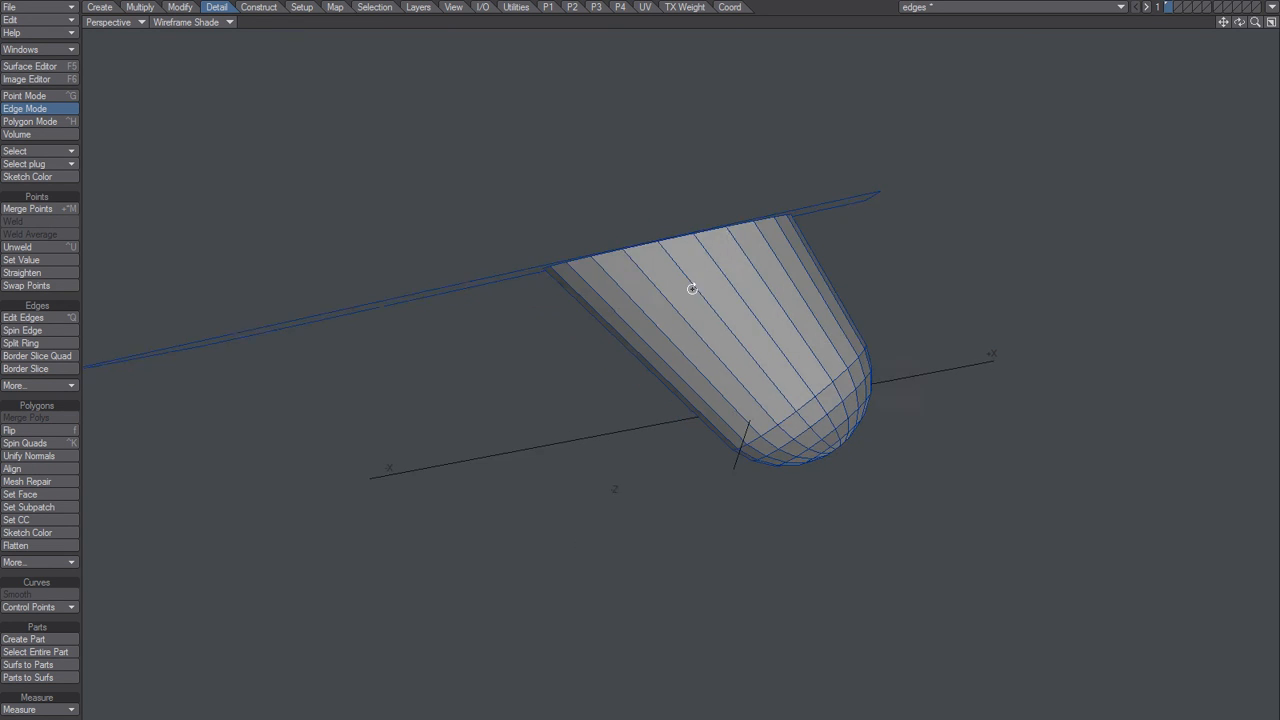
drag(690, 290, 660, 387)
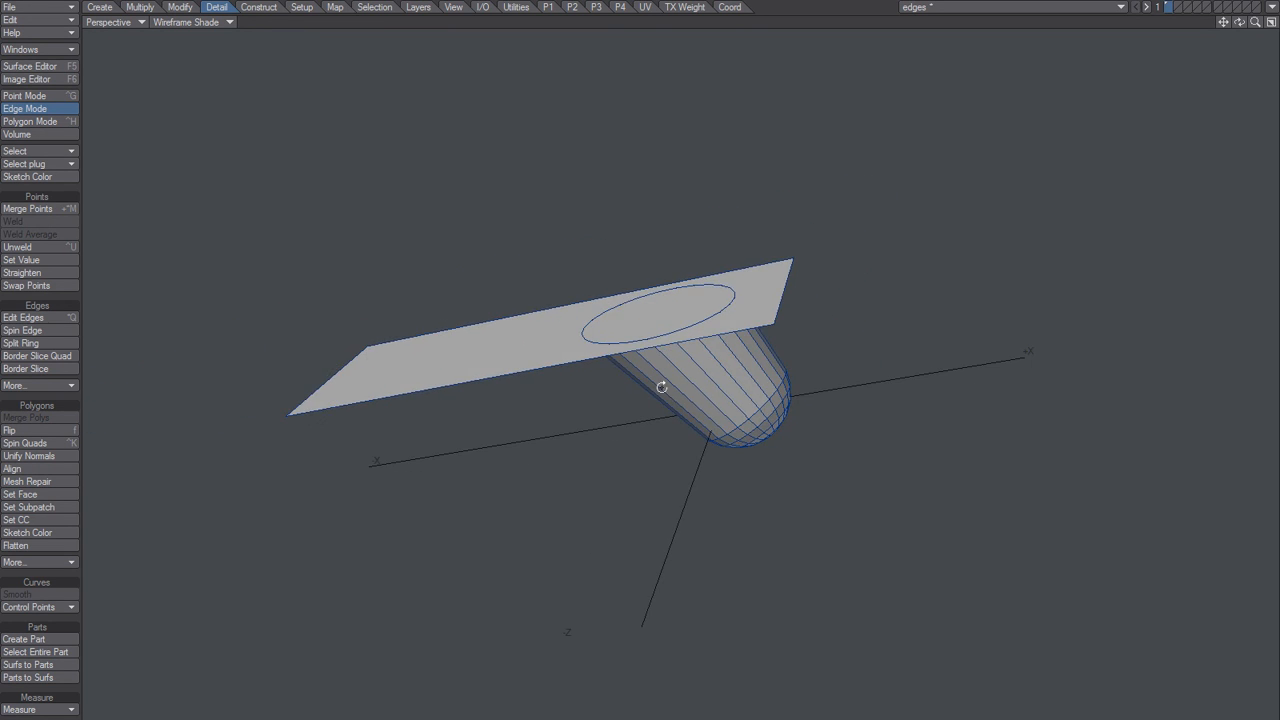